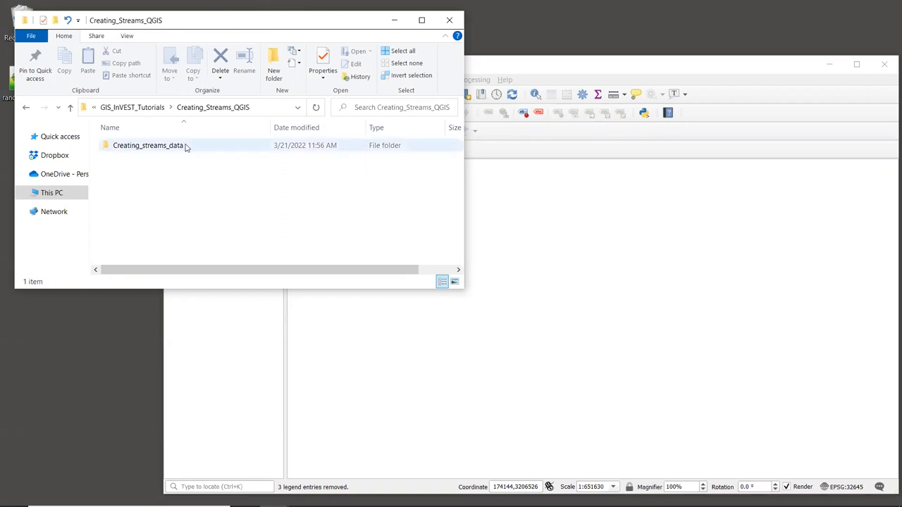
pyautogui.moveTo(148, 145)
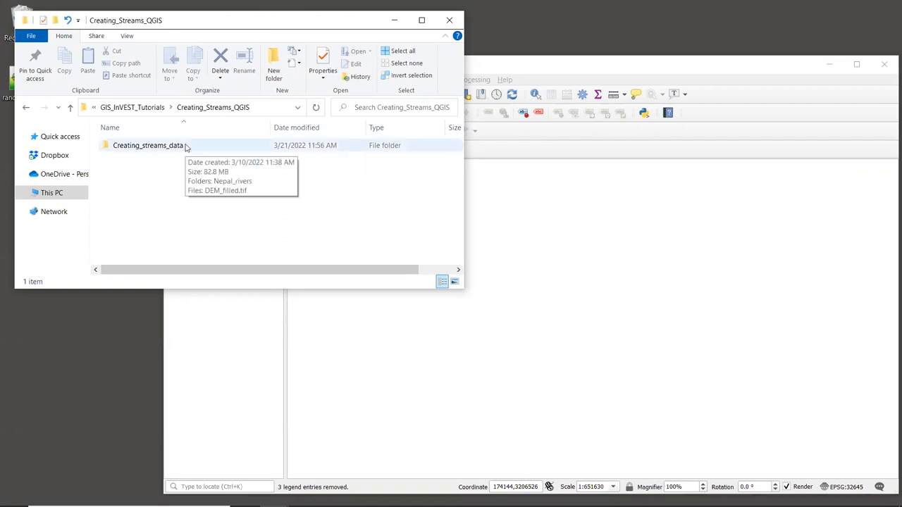
# Open the Creating_streams_data folder and select the DEM_filled.tif elevation file.
pyautogui.doubleClick(148, 145)
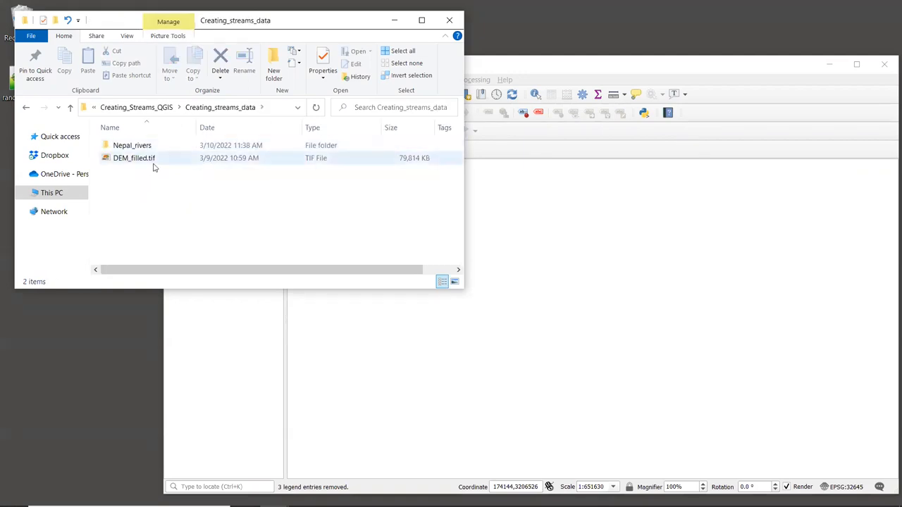
pyautogui.moveTo(134, 157)
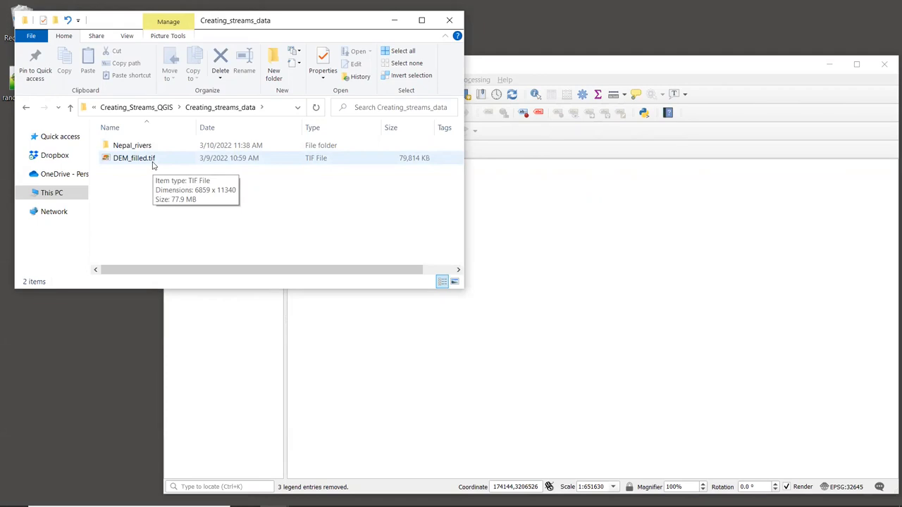
pyautogui.click(134, 158)
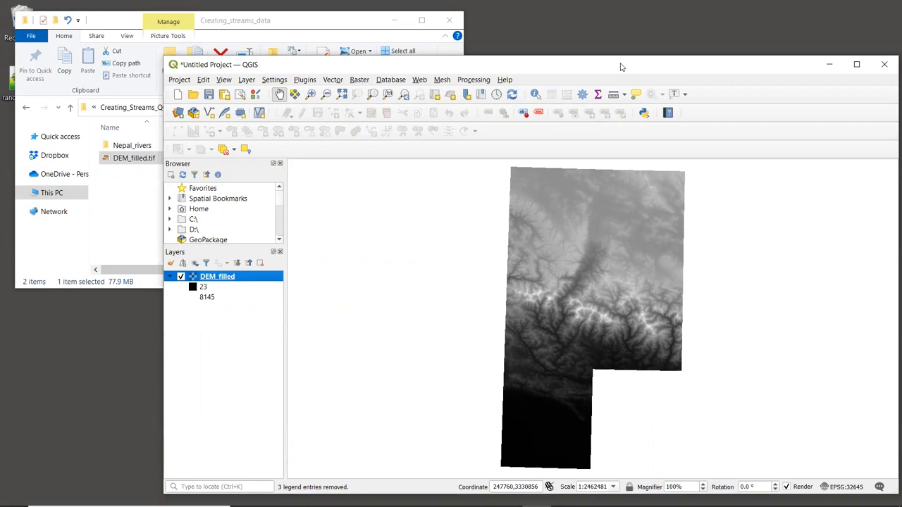
pyautogui.moveTo(127, 399)
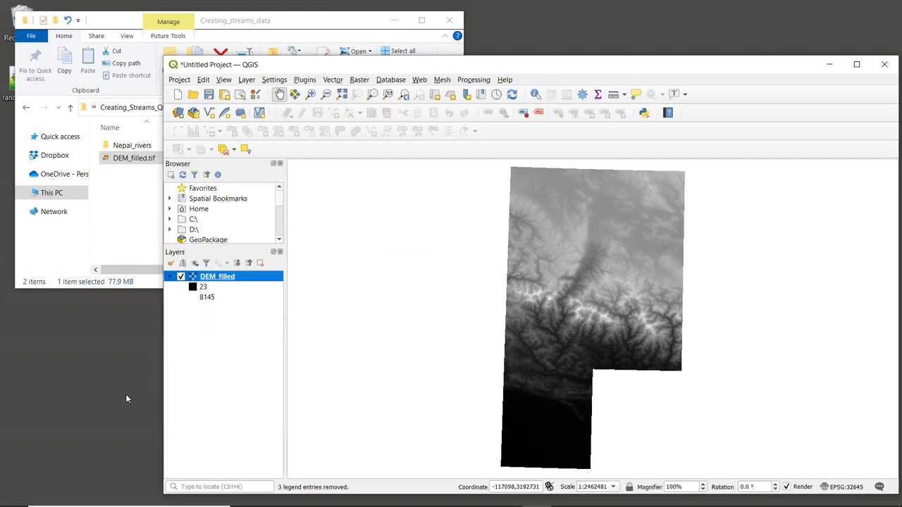
pyautogui.moveTo(123, 401)
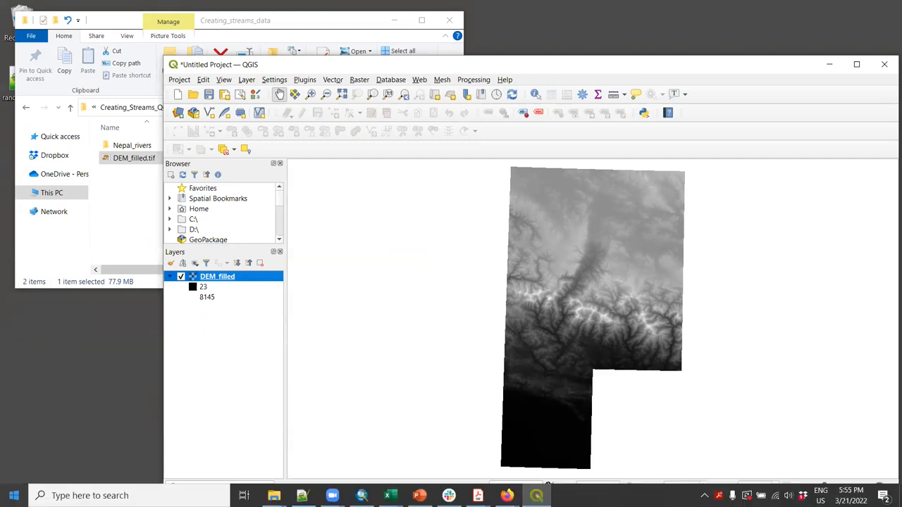
# Launch RouteDEM from the InVEST_3.10.1_x64 group in the Start menu.
pyautogui.click(13, 496)
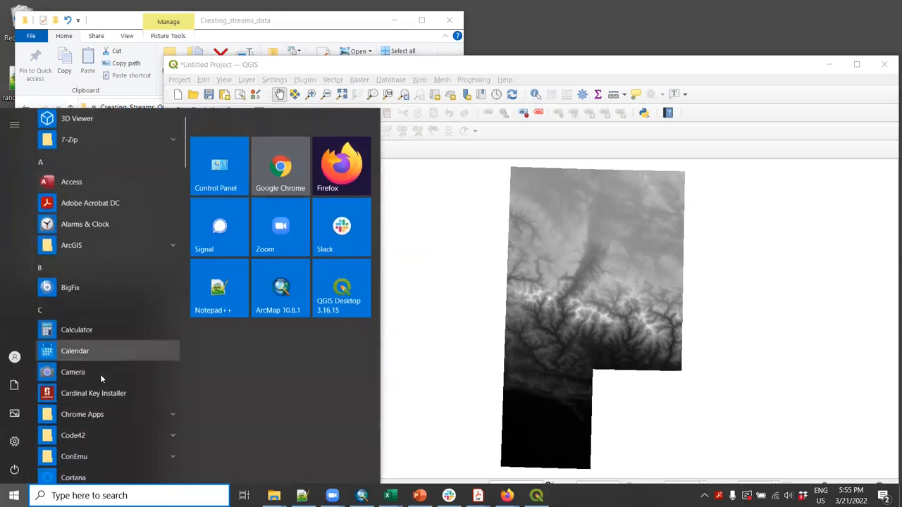
pyautogui.scroll(-3)
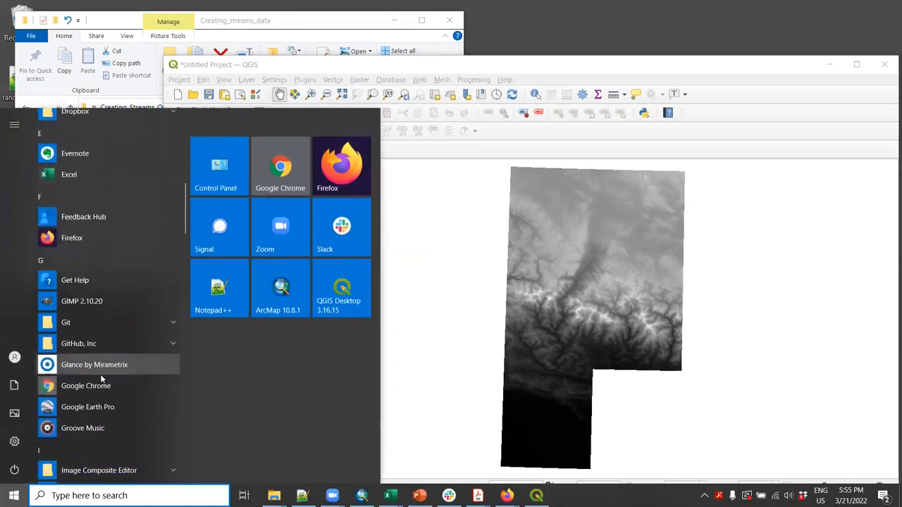
pyautogui.scroll(-3)
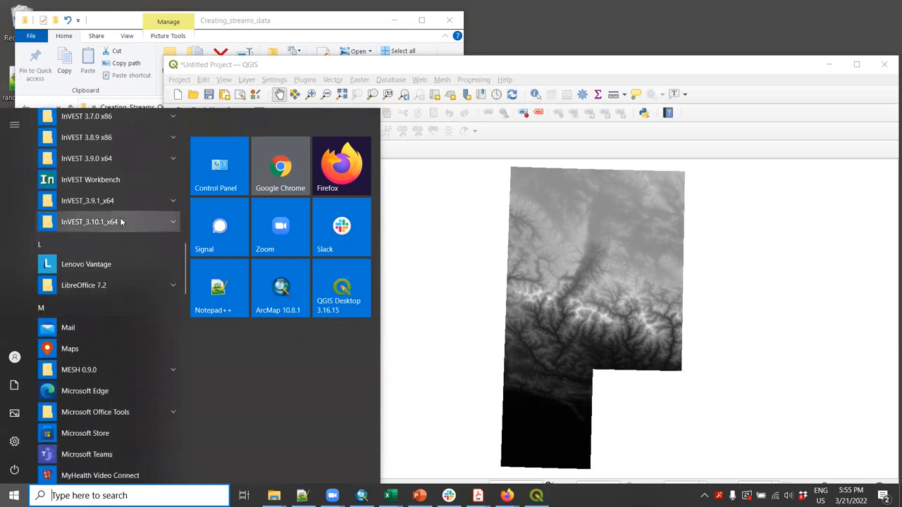
pyautogui.click(90, 221)
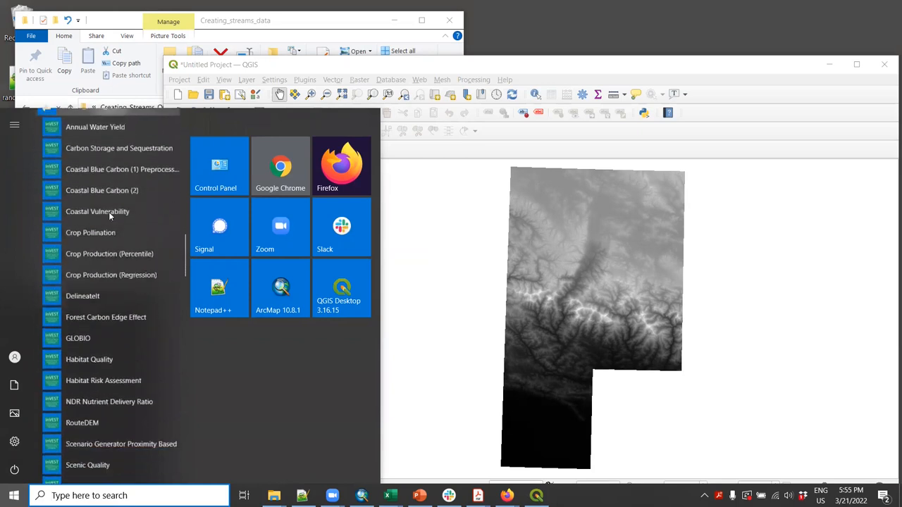
pyautogui.scroll(-3)
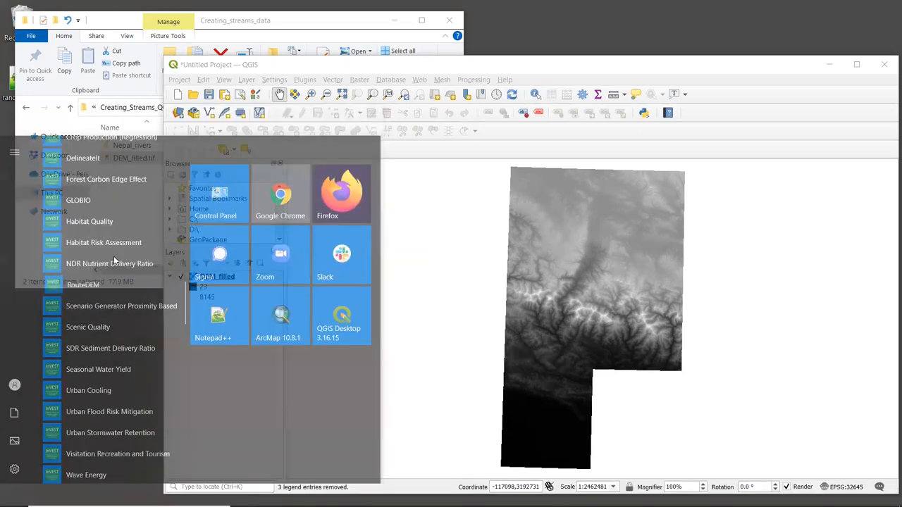
pyautogui.doubleClick(82, 284)
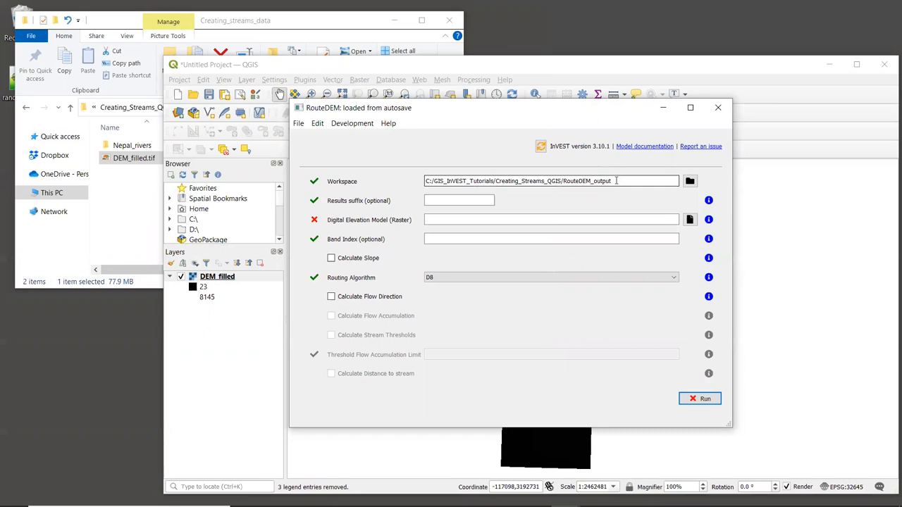
pyautogui.moveTo(602, 191)
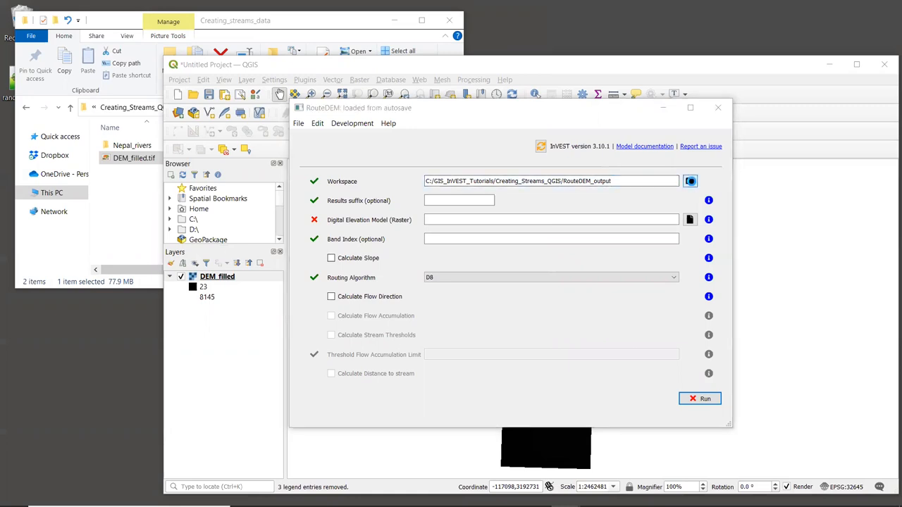
# Create a new RouteDEM_output folder and select it as the RouteDEM workspace.
pyautogui.click(690, 181)
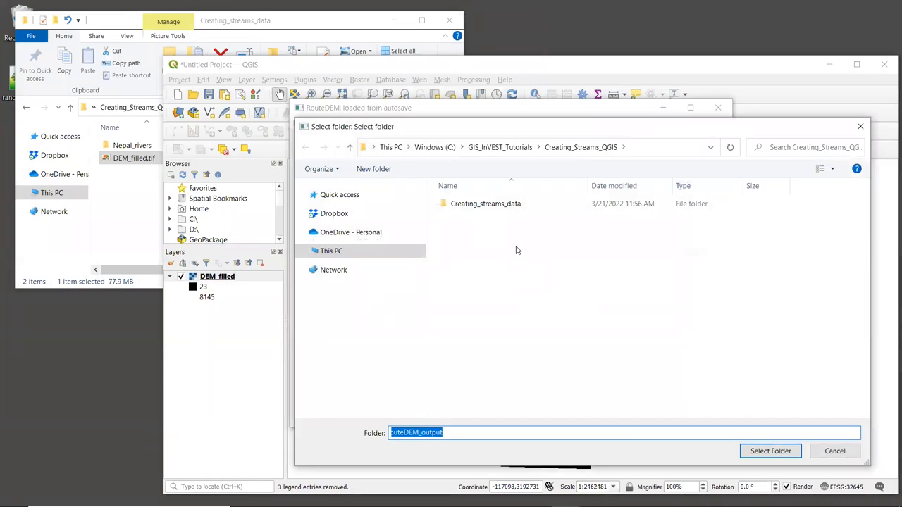
pyautogui.moveTo(480, 245)
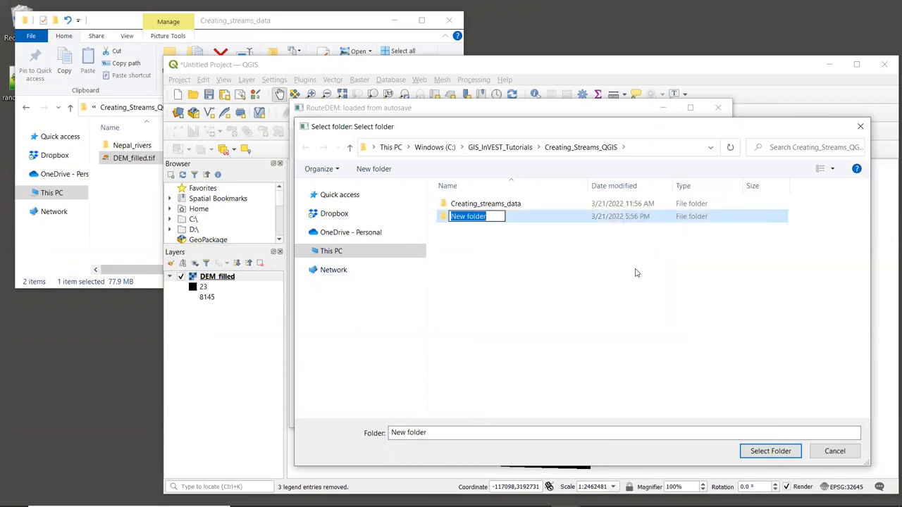
pyautogui.write('RouteDEM')
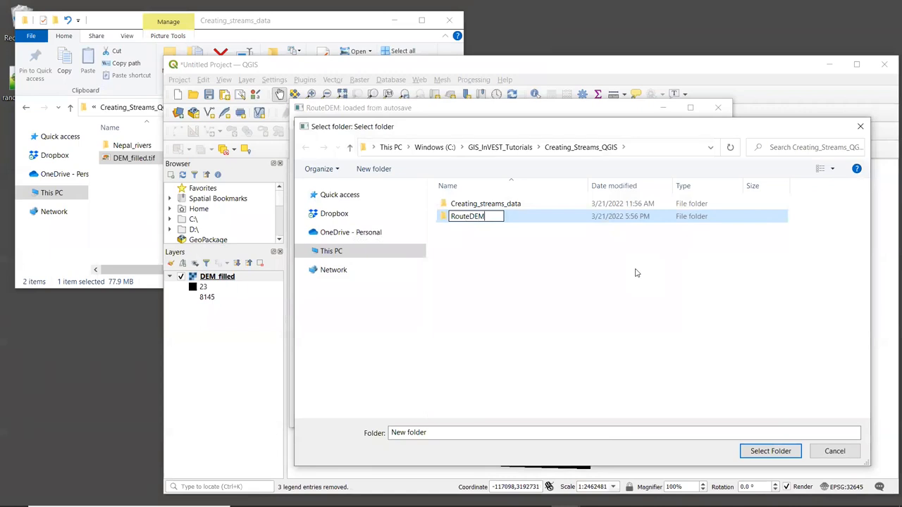
pyautogui.write('_output')
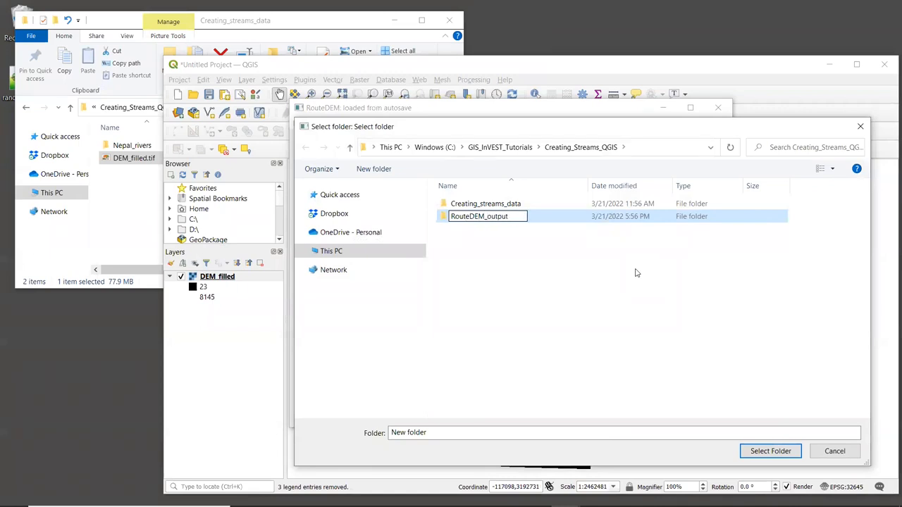
pyautogui.click(479, 216)
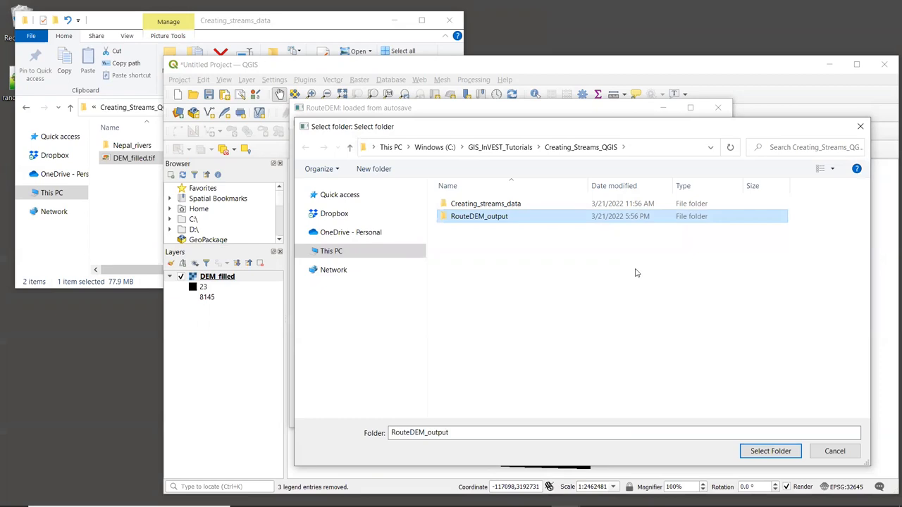
pyautogui.click(770, 451)
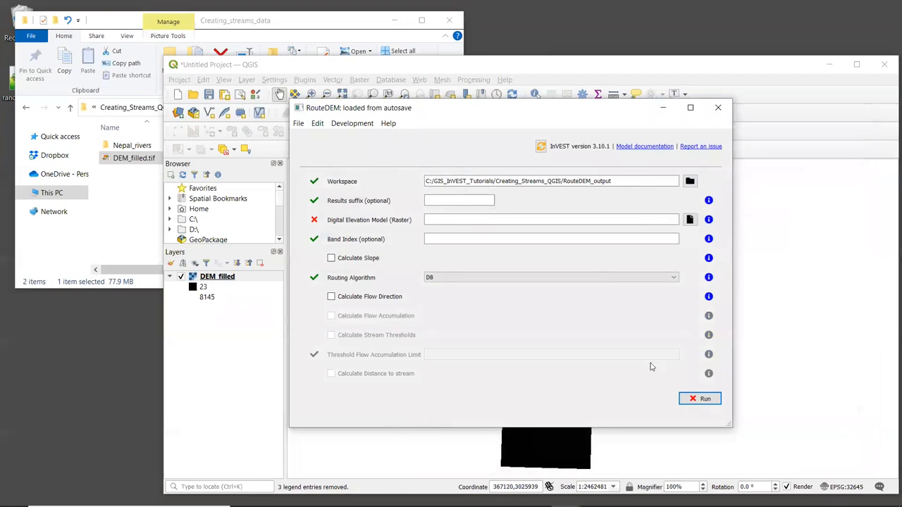
pyautogui.moveTo(596, 315)
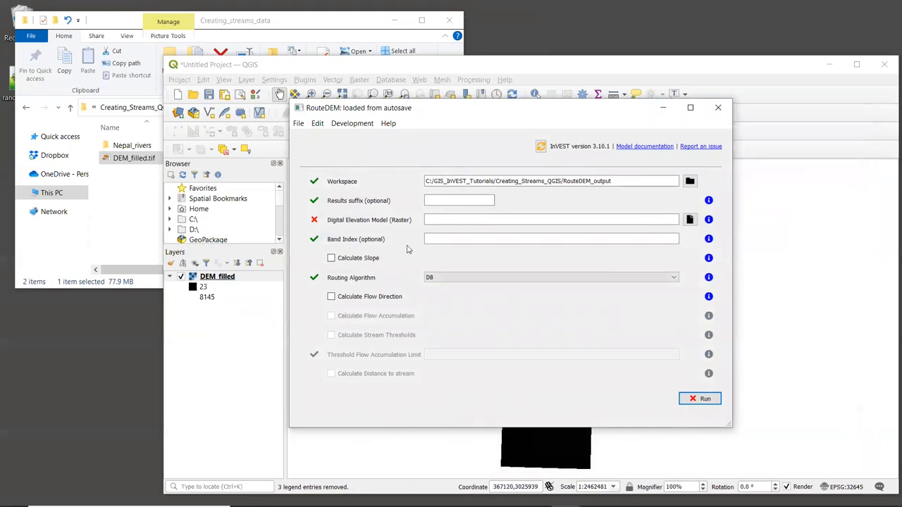
# Enter results suffix tfa1000, DEM_filled.tif as the elevation model, and band index 1.
pyautogui.click(459, 200)
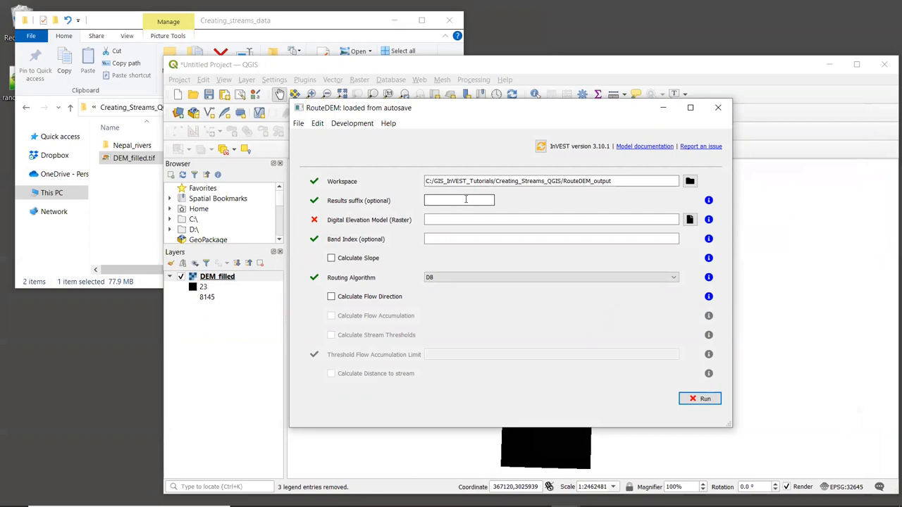
pyautogui.click(459, 200)
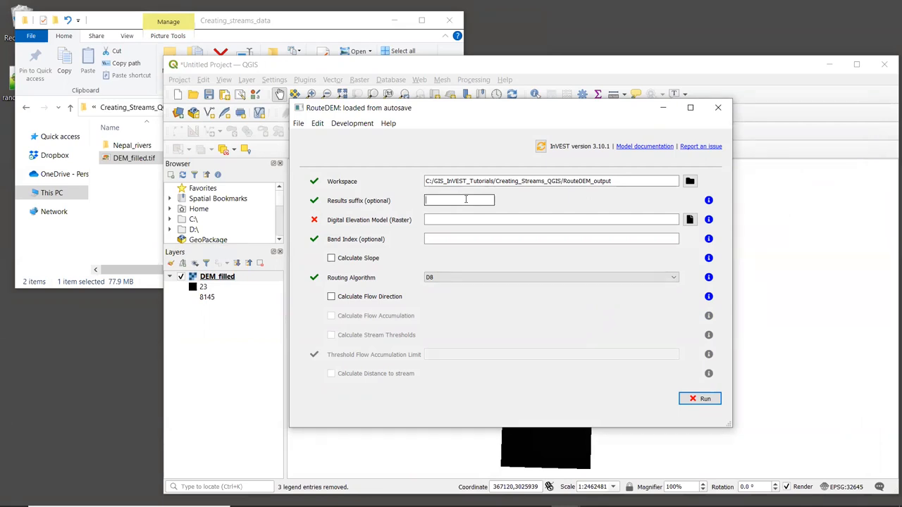
pyautogui.write('tfa')
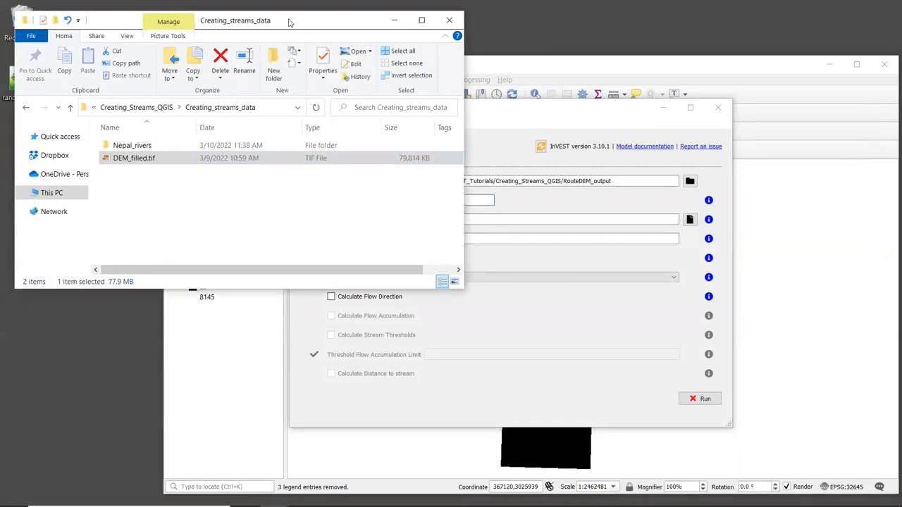
pyautogui.click(134, 158)
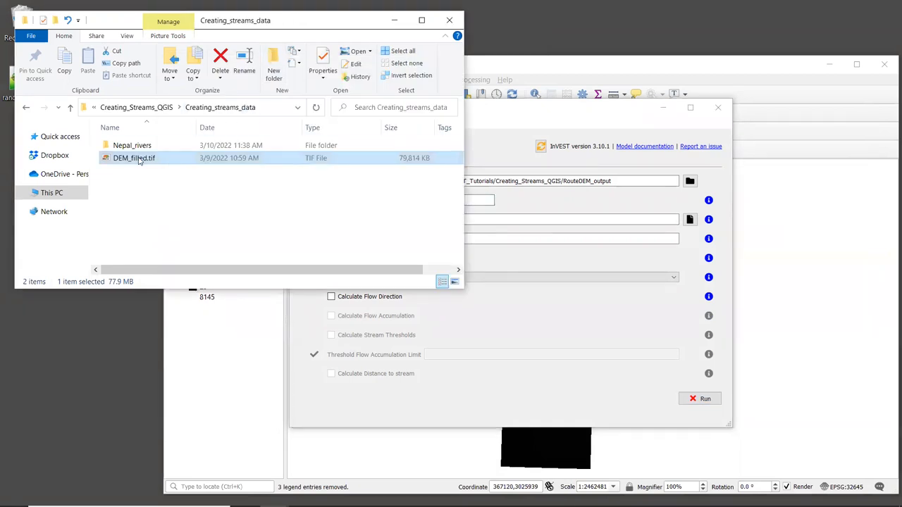
pyautogui.moveTo(134, 158)
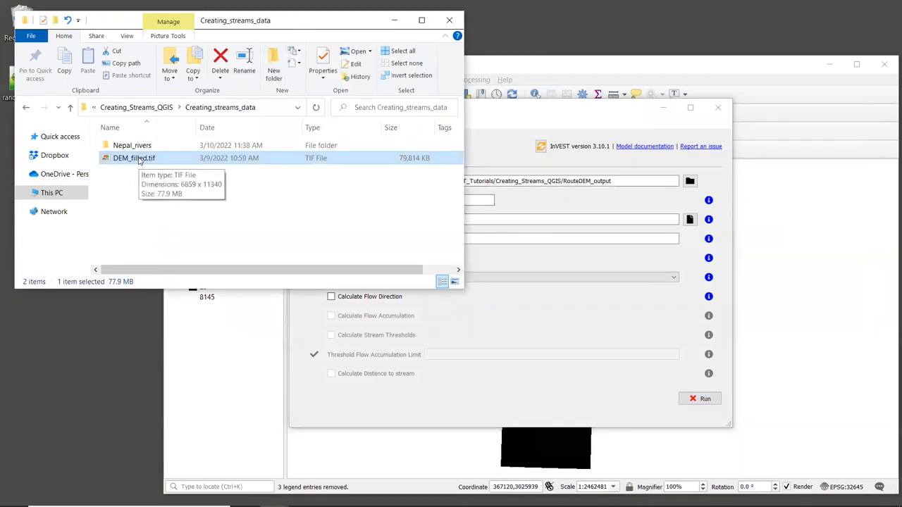
pyautogui.moveTo(514, 217)
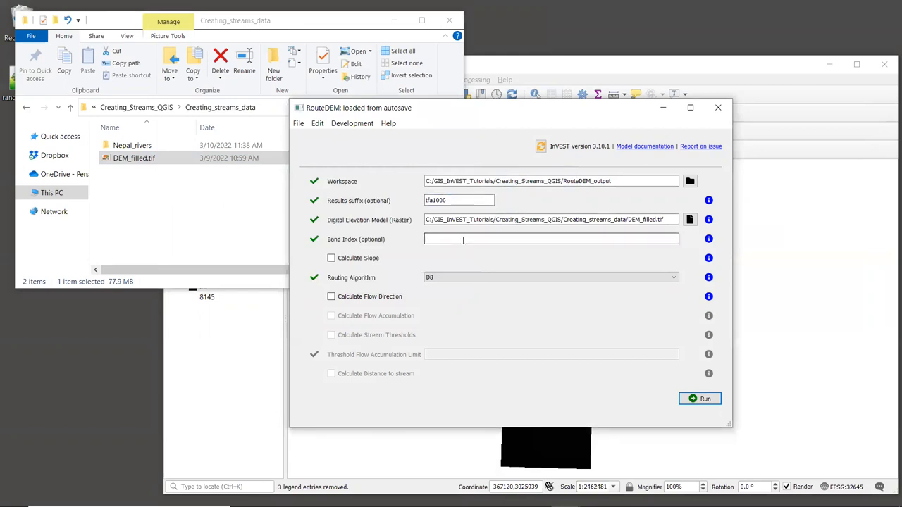
pyautogui.write('1')
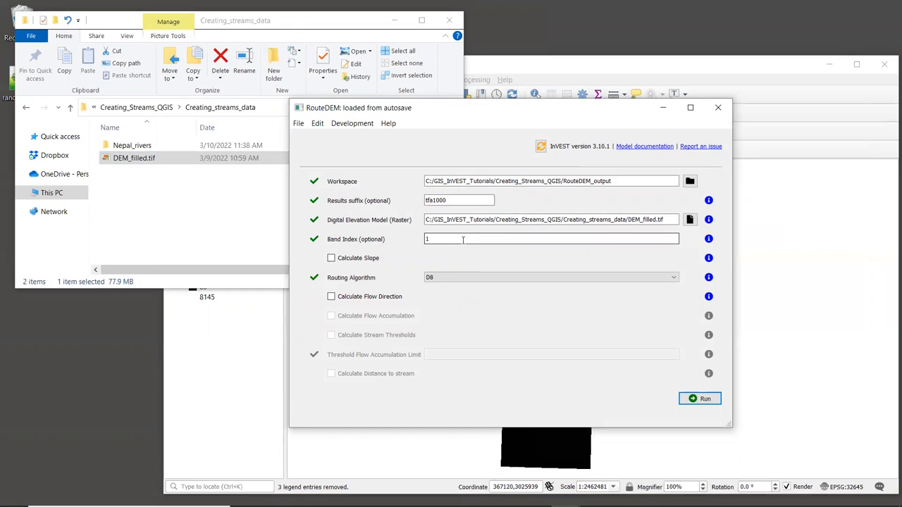
pyautogui.moveTo(467, 257)
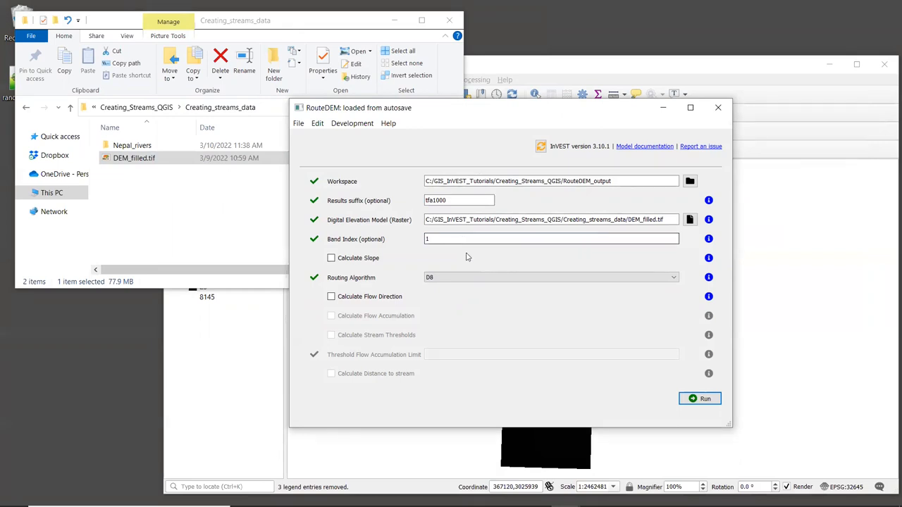
pyautogui.click(552, 238)
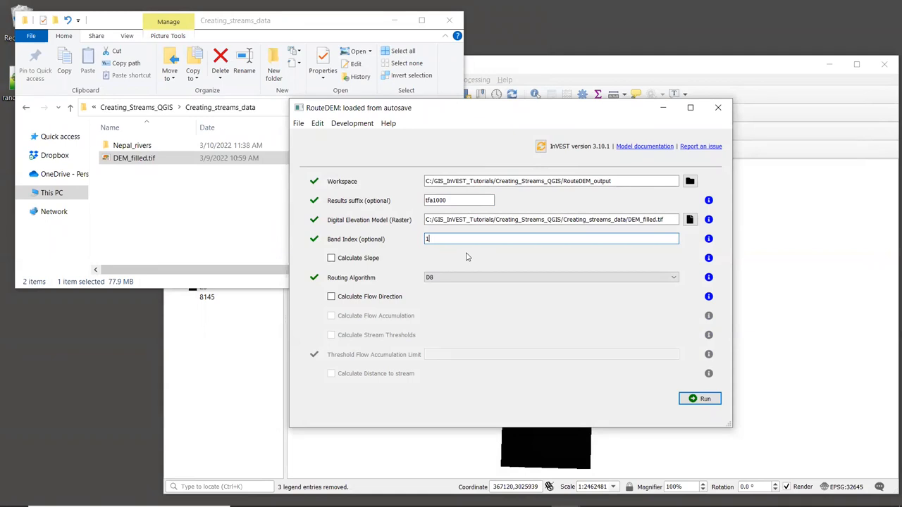
pyautogui.moveTo(381, 267)
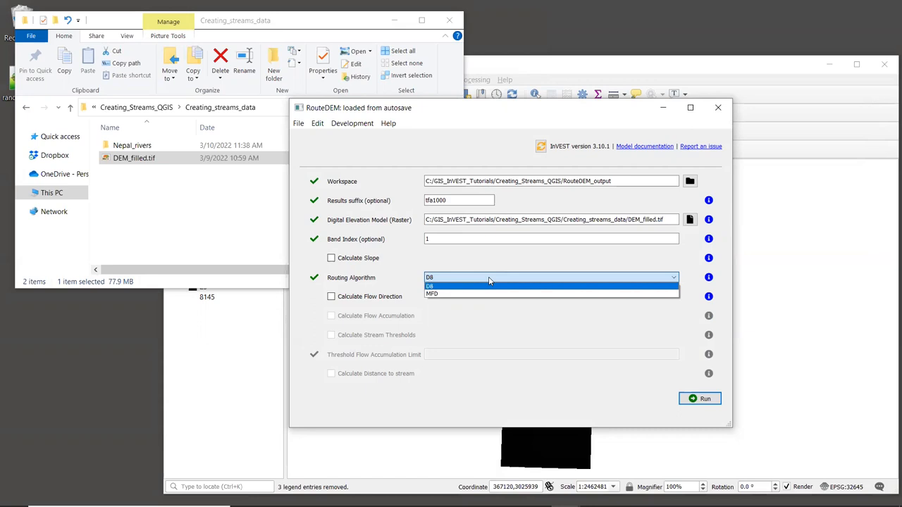
pyautogui.moveTo(485, 294)
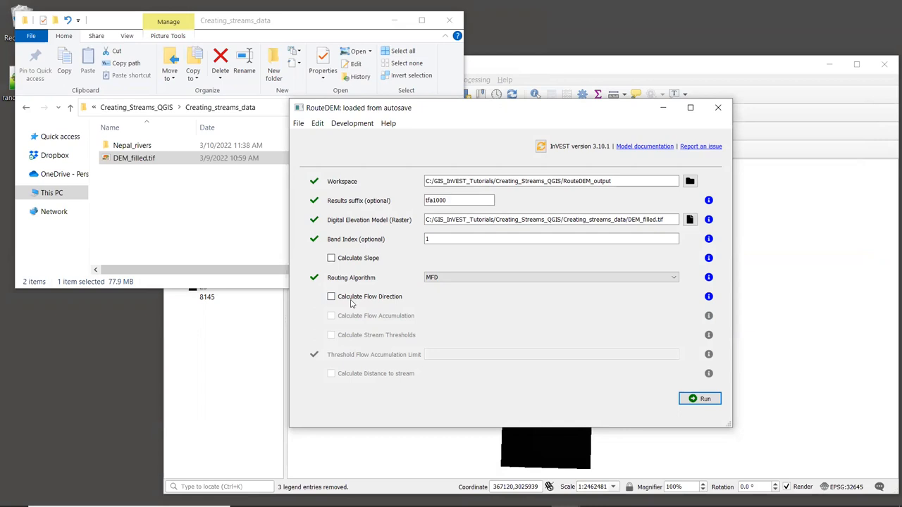
# Tick flow direction, flow accumulation and stream thresholds, with accumulation threshold 1000.
pyautogui.click(331, 296)
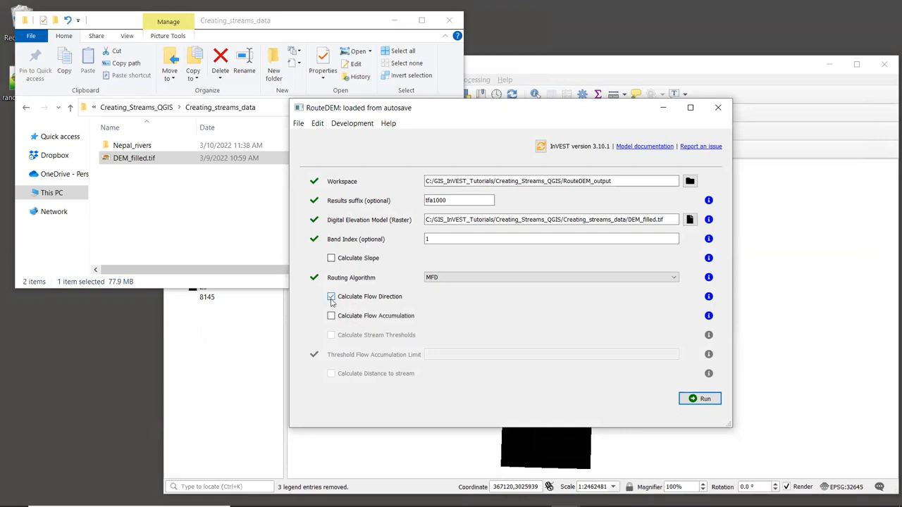
pyautogui.click(331, 316)
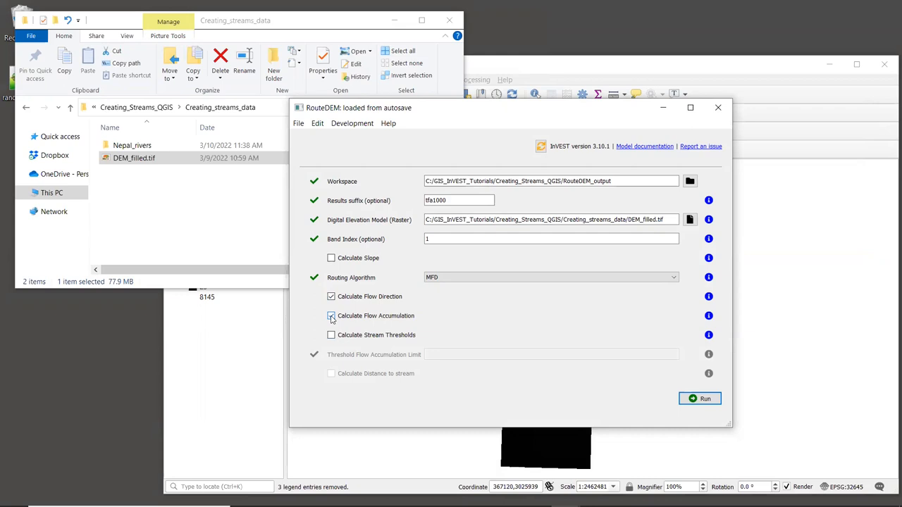
pyautogui.click(331, 334)
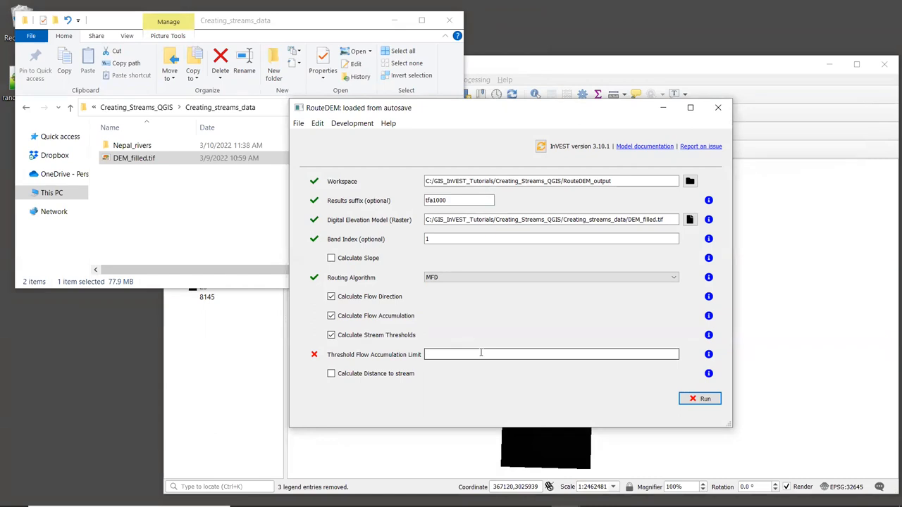
pyautogui.write('1000')
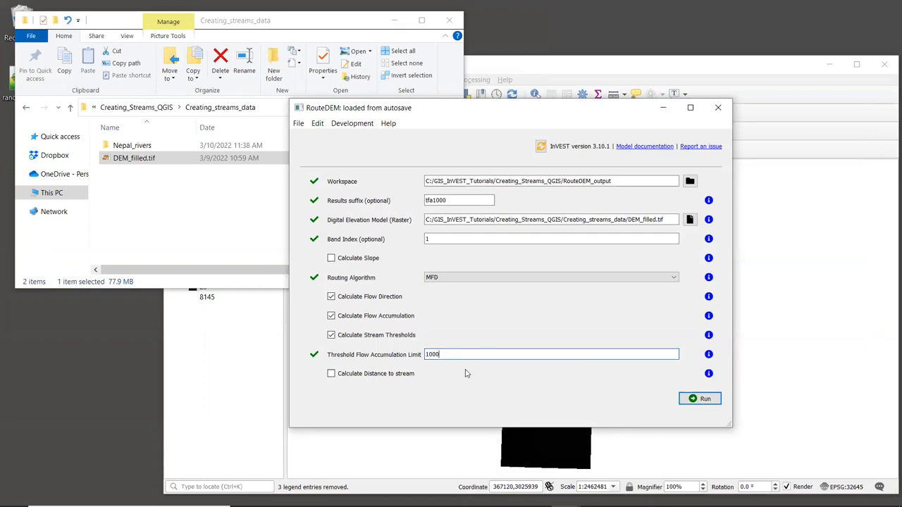
pyautogui.moveTo(691, 390)
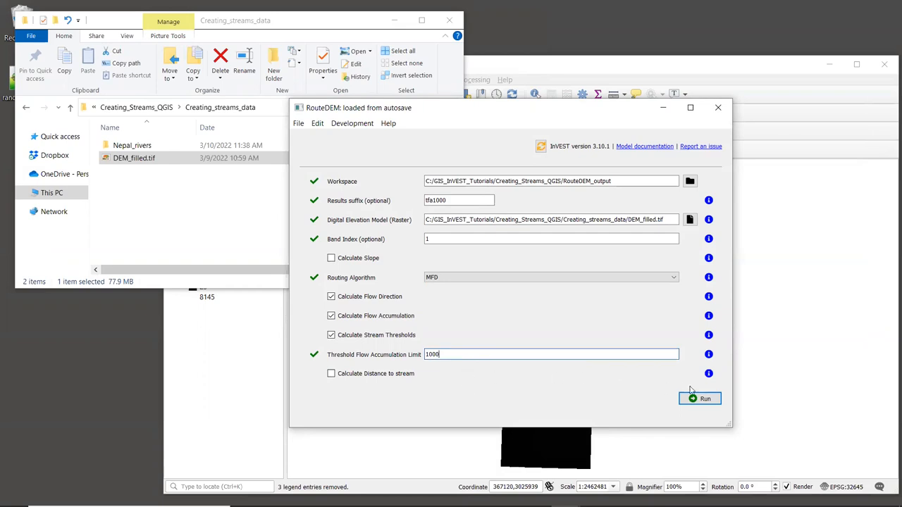
# Run RouteDEM until the log reports 'Model completed successfully.'.
pyautogui.click(699, 398)
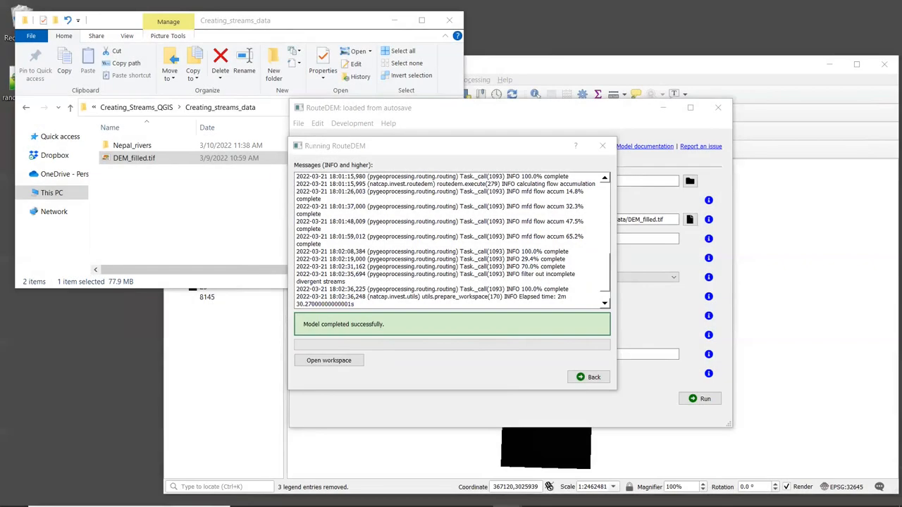
pyautogui.moveTo(202, 324)
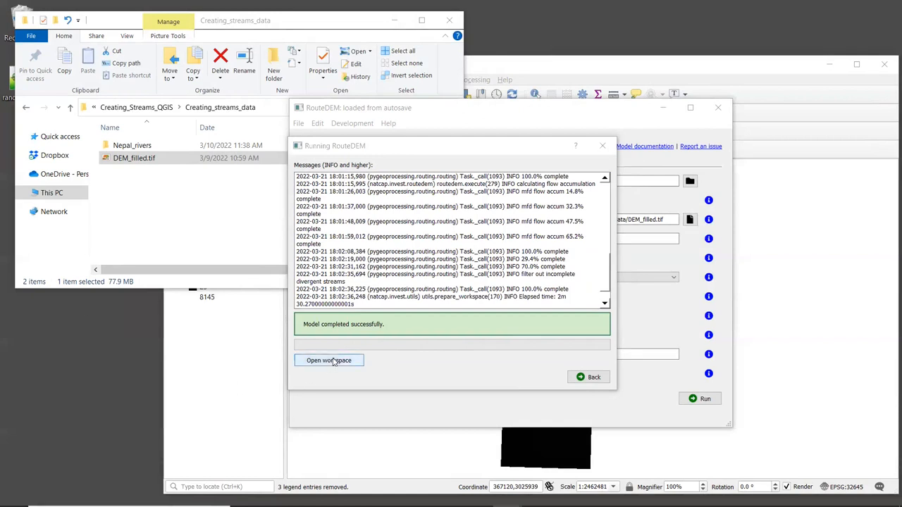
# Open the RouteDEM_output workspace and drop stream_mask_tfa1000.tif onto the QGIS map.
pyautogui.click(329, 360)
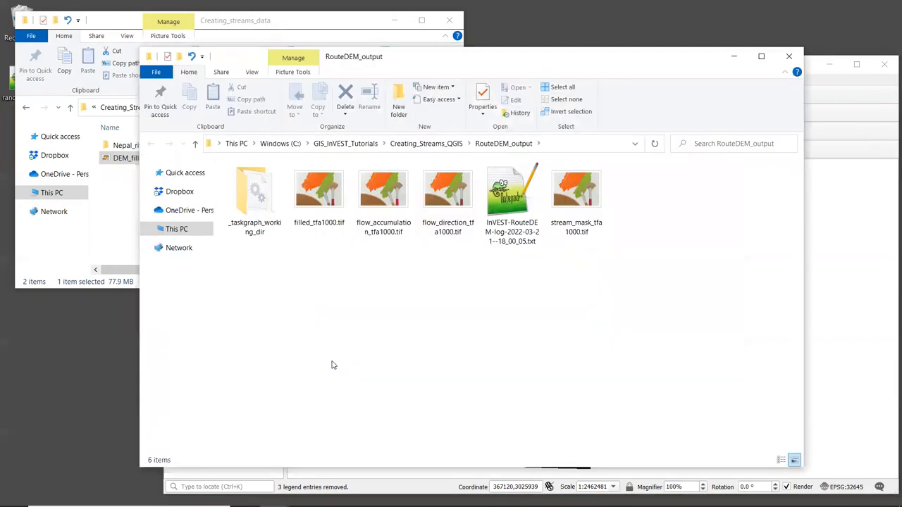
pyautogui.moveTo(417, 355)
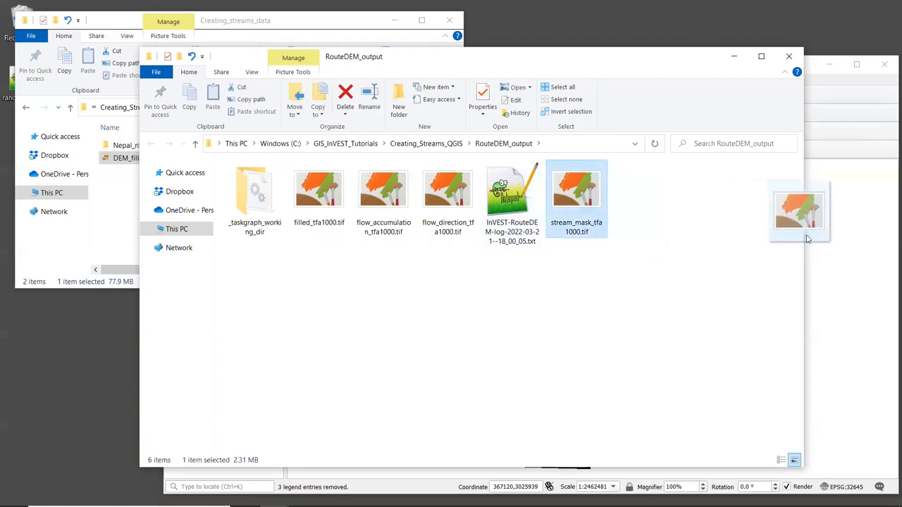
pyautogui.moveTo(798, 211); pyautogui.dragTo(839, 211)
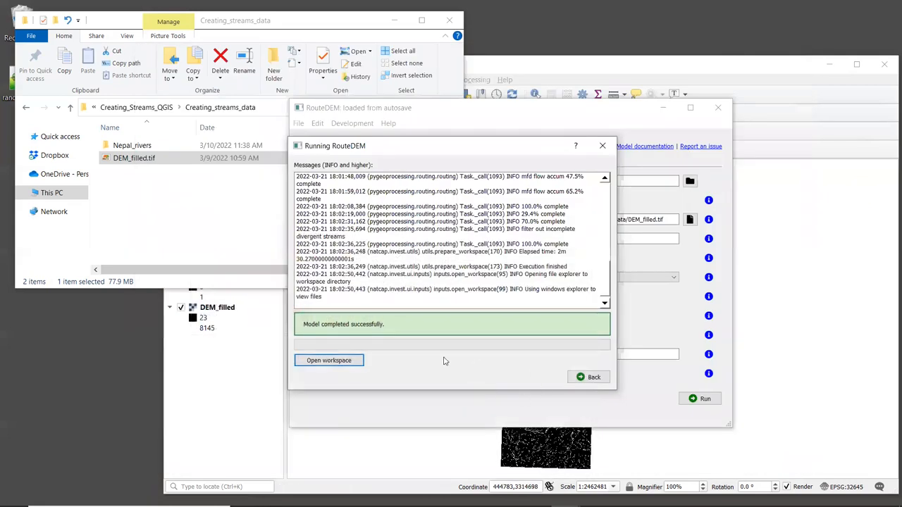
# Bring QGIS forward and pan across the white stream network of stream_mask_tfa1000.
pyautogui.click(589, 377)
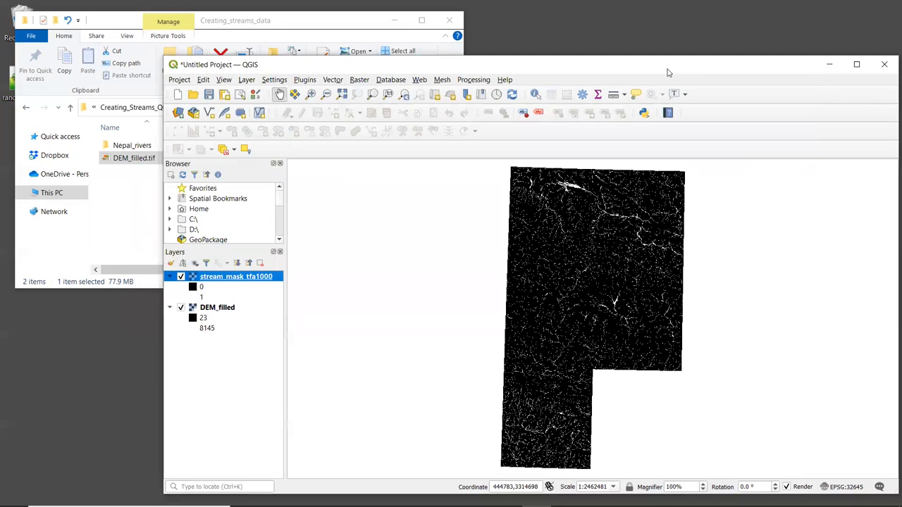
pyautogui.moveTo(770, 159)
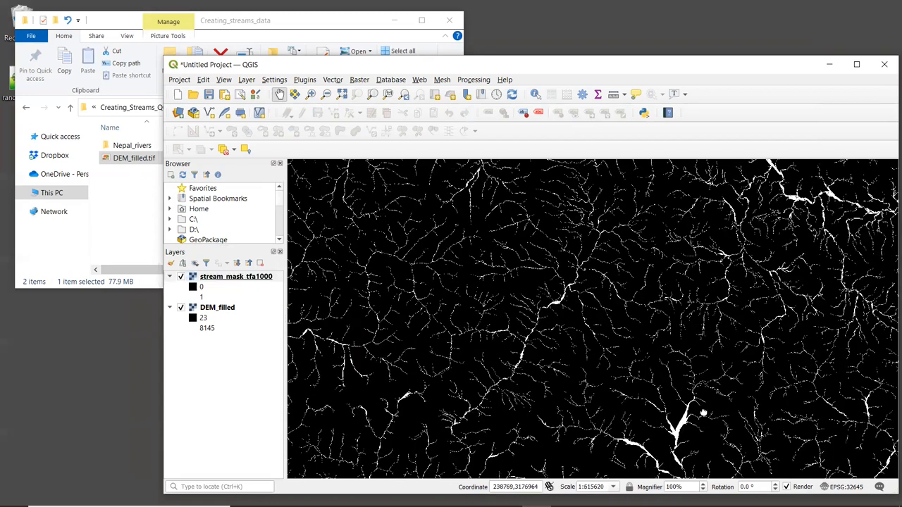
pyautogui.moveTo(703, 412); pyautogui.dragTo(573, 231)
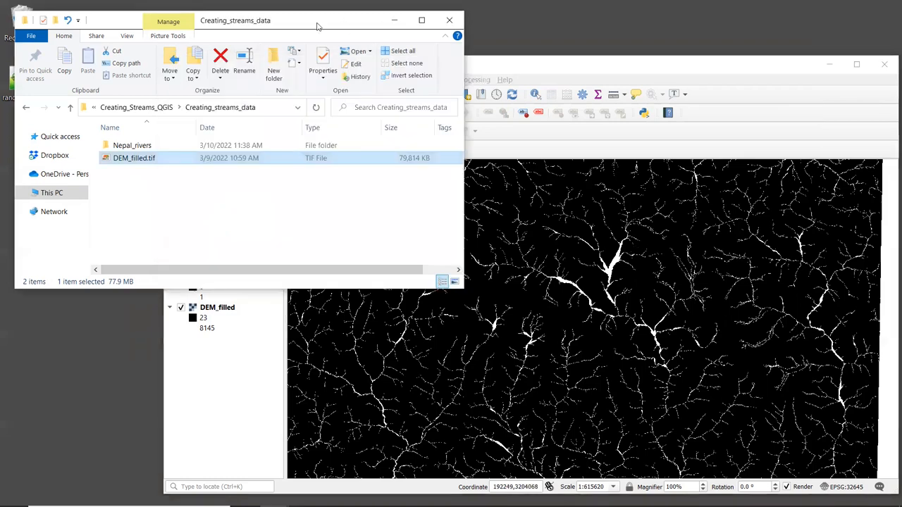
pyautogui.moveTo(240, 217)
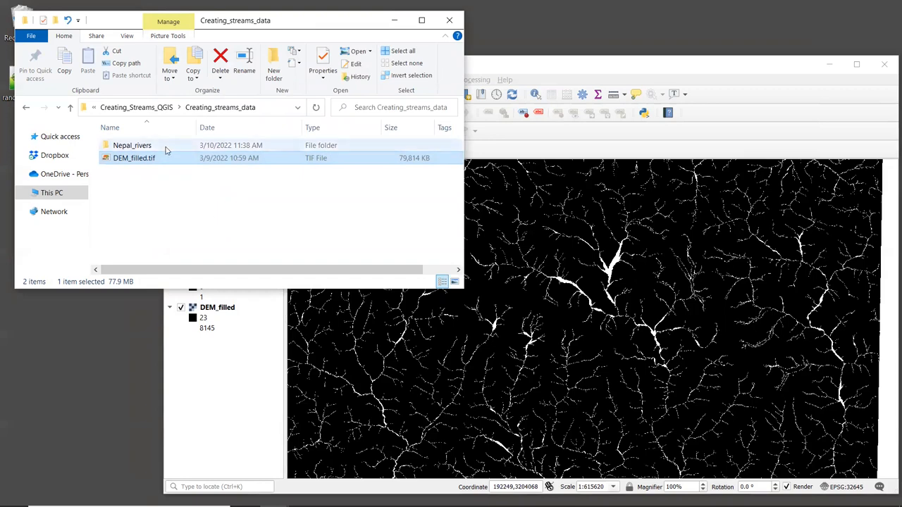
# Open the Nepal_rivers folder and select River.shp to add to the QGIS map.
pyautogui.click(132, 146)
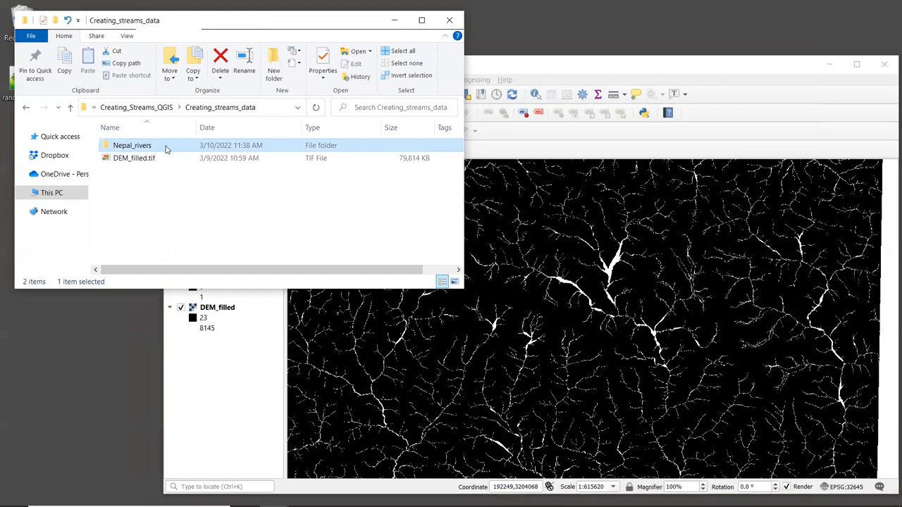
pyautogui.doubleClick(131, 145)
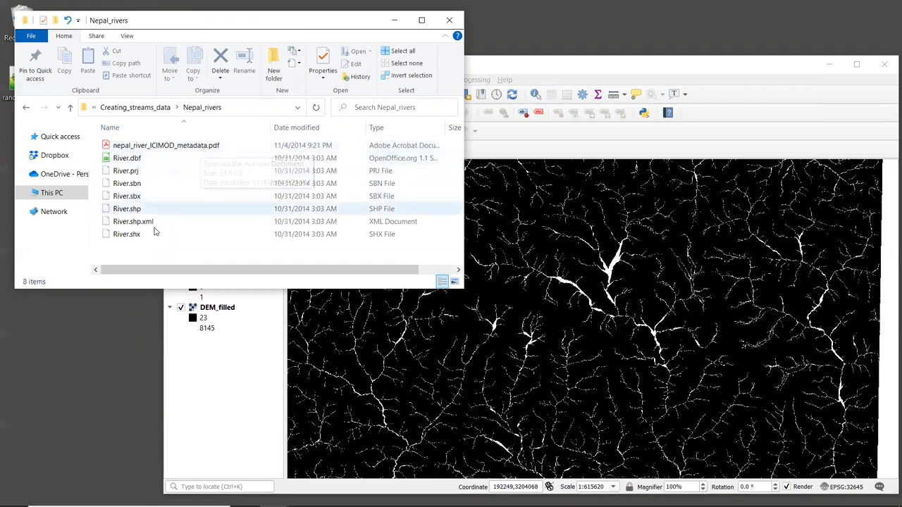
pyautogui.click(127, 208)
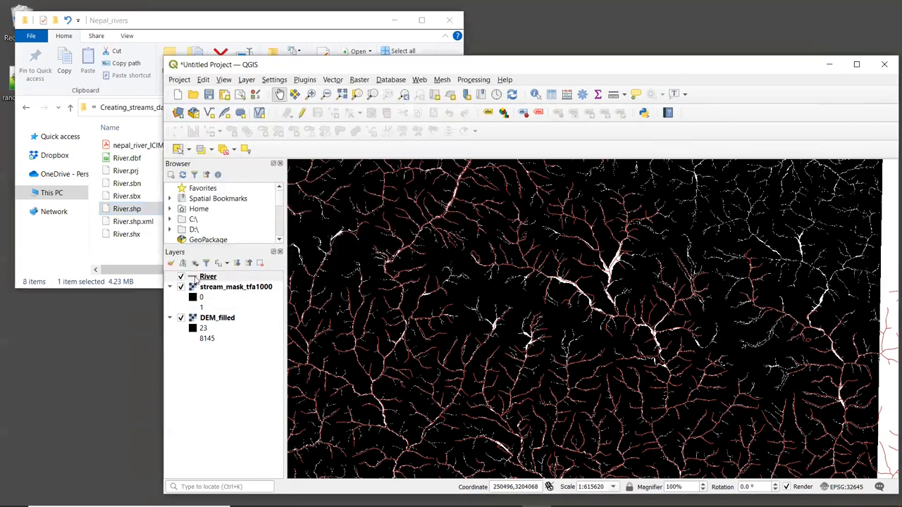
# Restyle the River layer with blue lines of width 0.66.
pyautogui.click(208, 276)
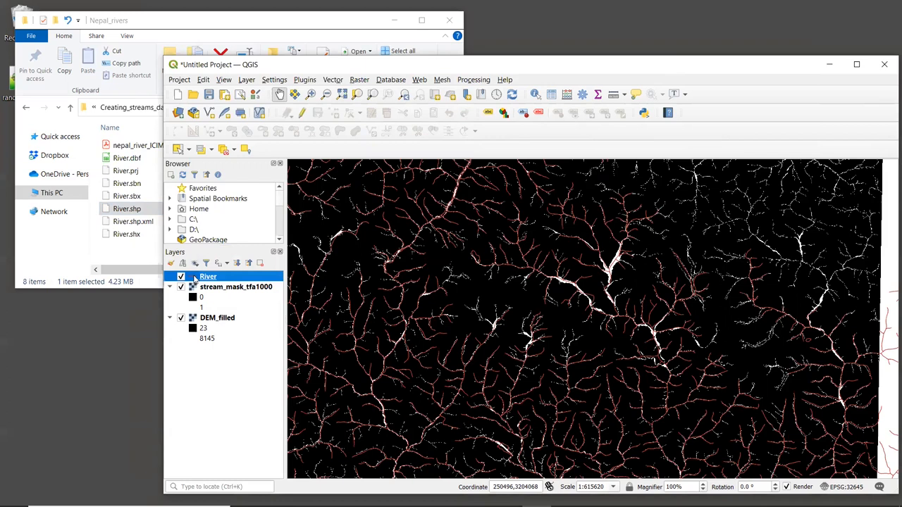
pyautogui.doubleClick(208, 277)
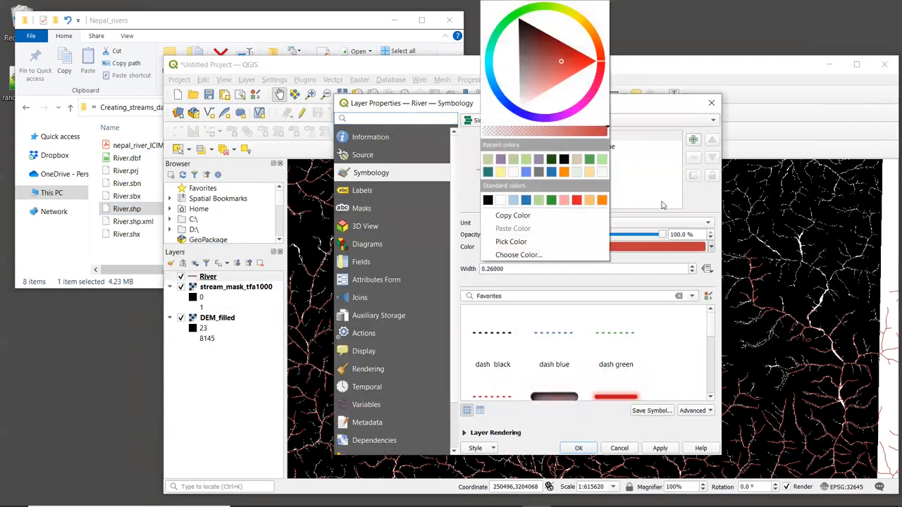
pyautogui.click(499, 93)
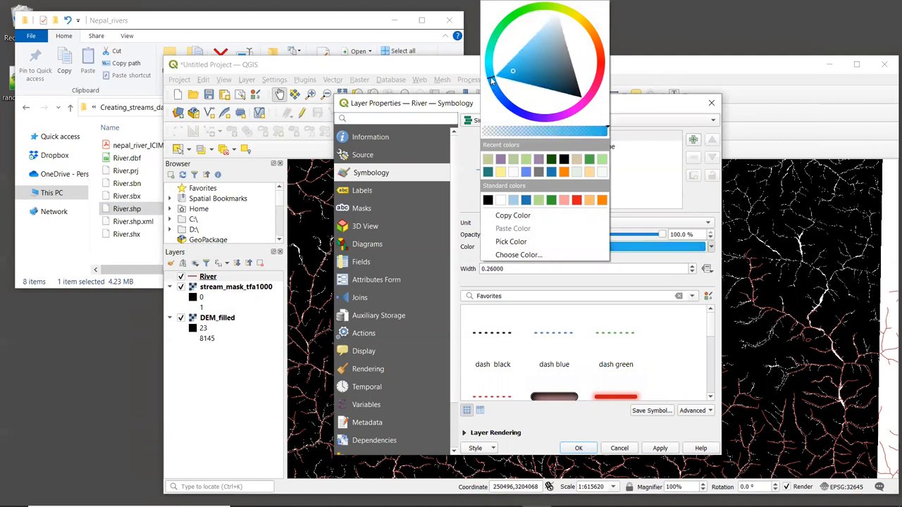
pyautogui.moveTo(510, 76)
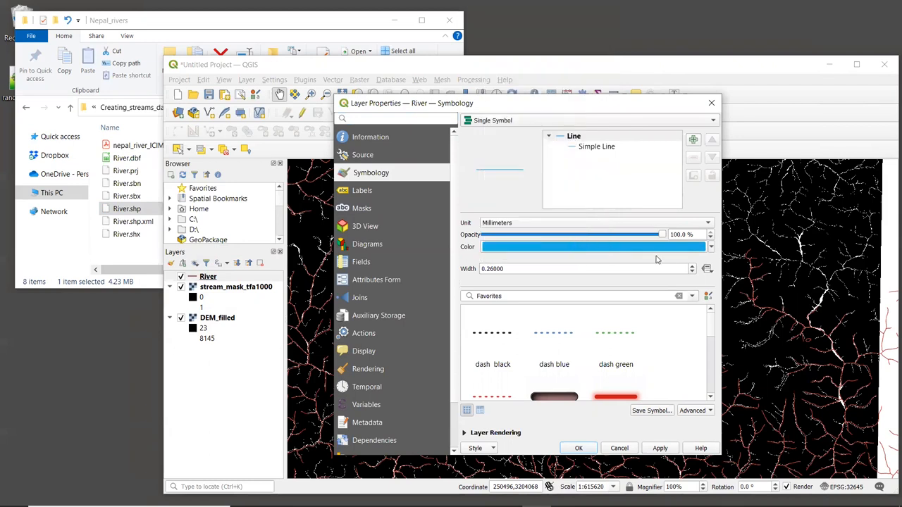
pyautogui.write('0.66000')
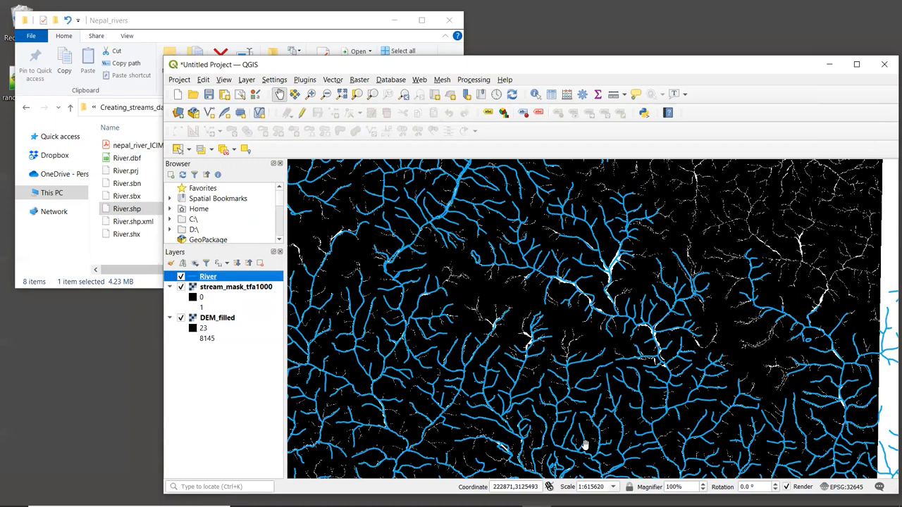
pyautogui.moveTo(543, 315)
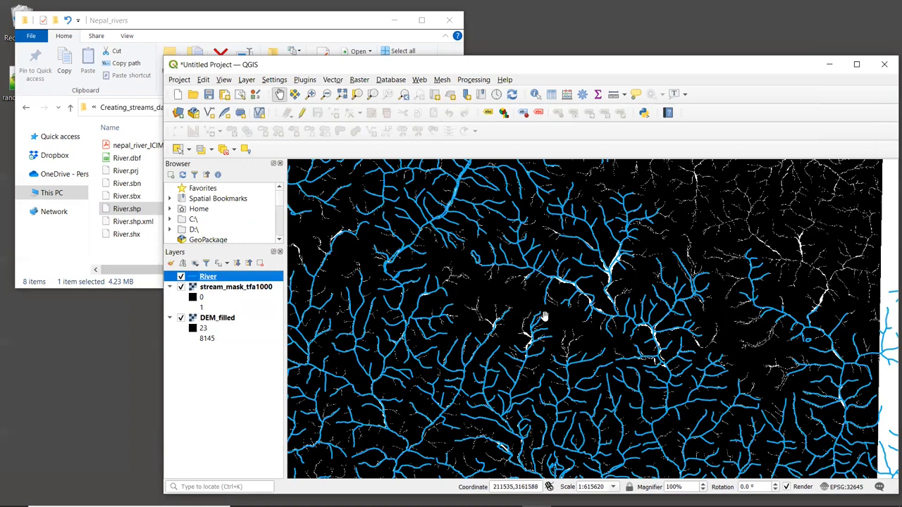
pyautogui.moveTo(571, 335)
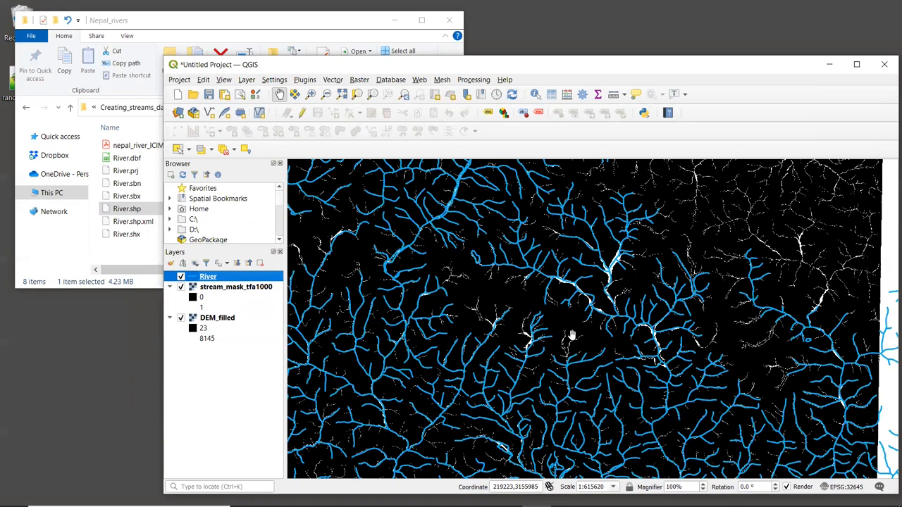
pyautogui.moveTo(588, 346)
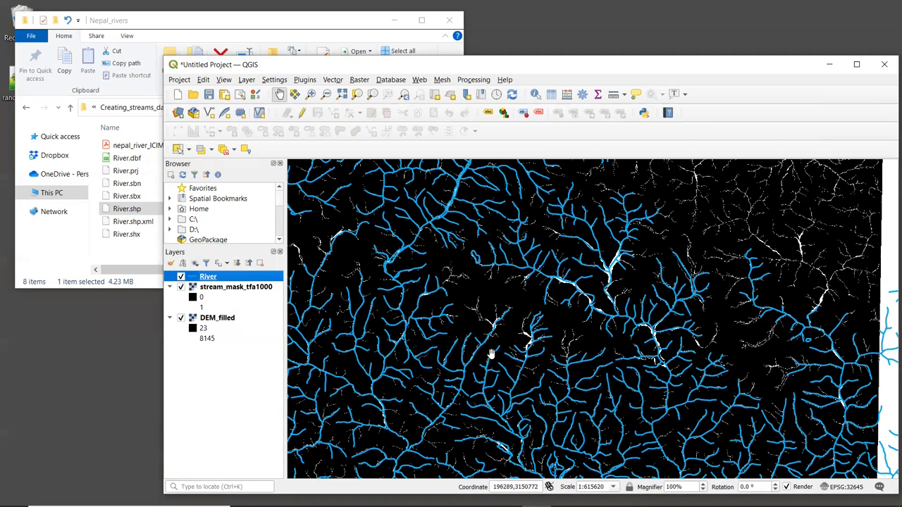
pyautogui.moveTo(550, 351)
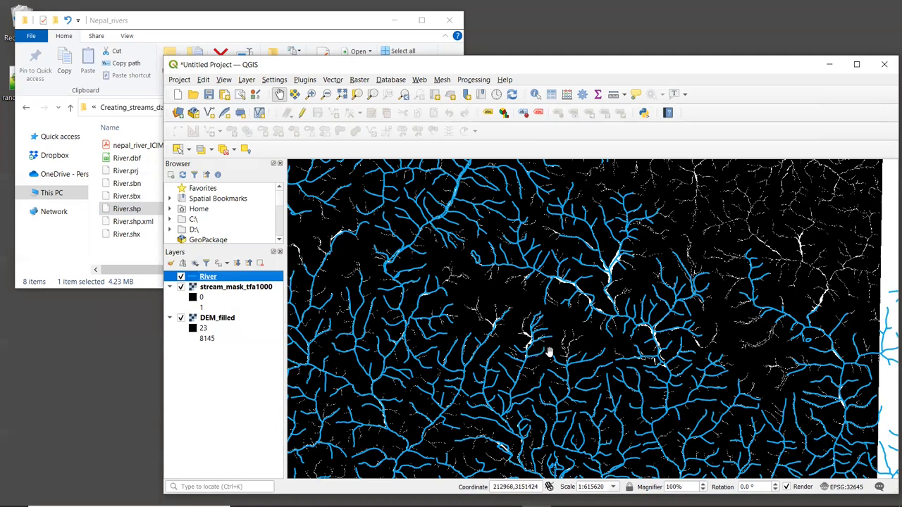